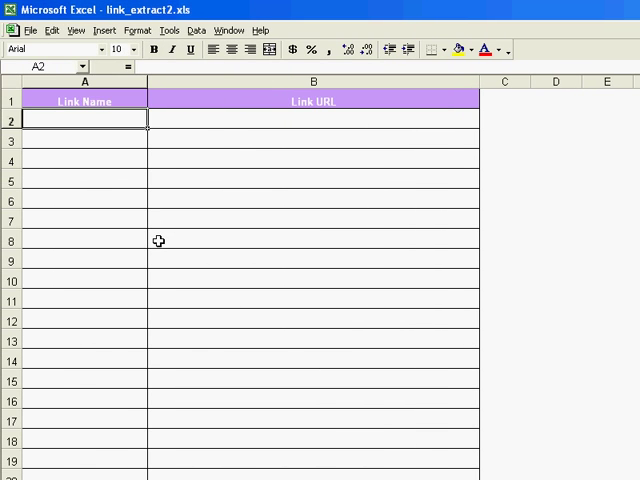
pyautogui.moveTo(128, 30)
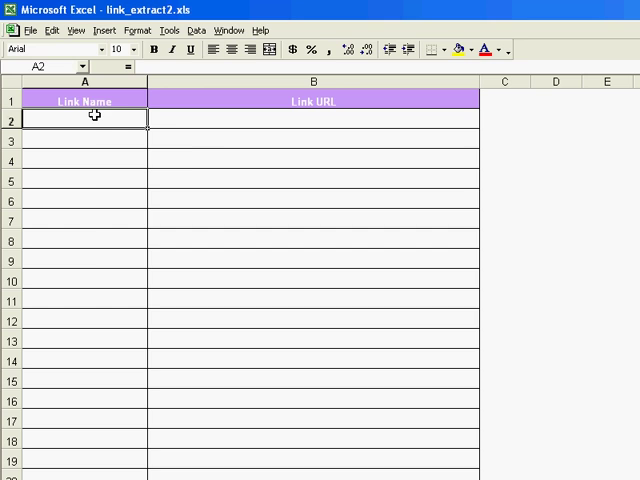
pyautogui.moveTo(240, 120)
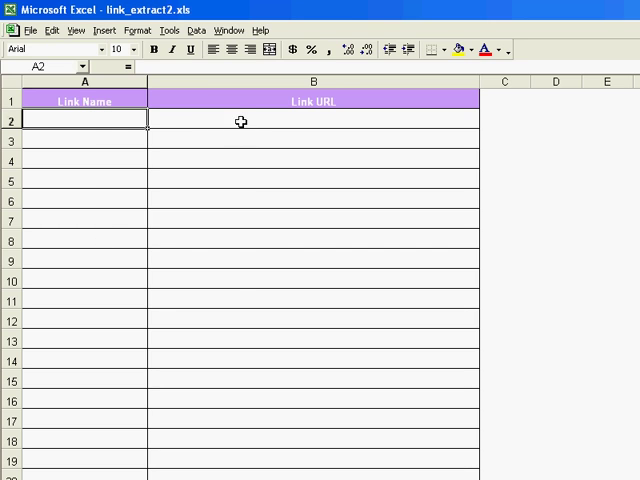
pyautogui.moveTo(228, 300)
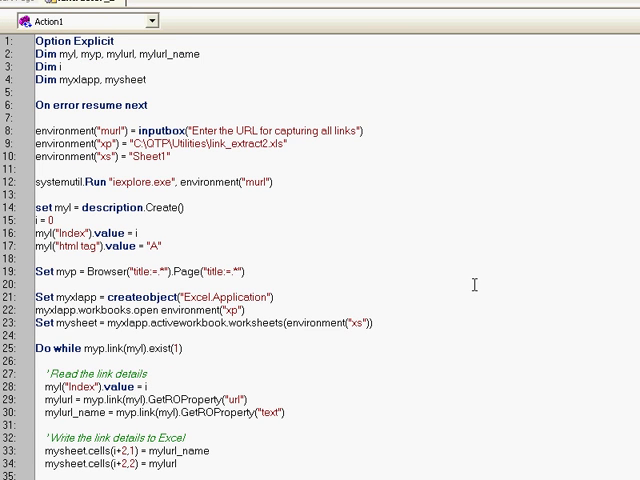
pyautogui.moveTo(348, 210)
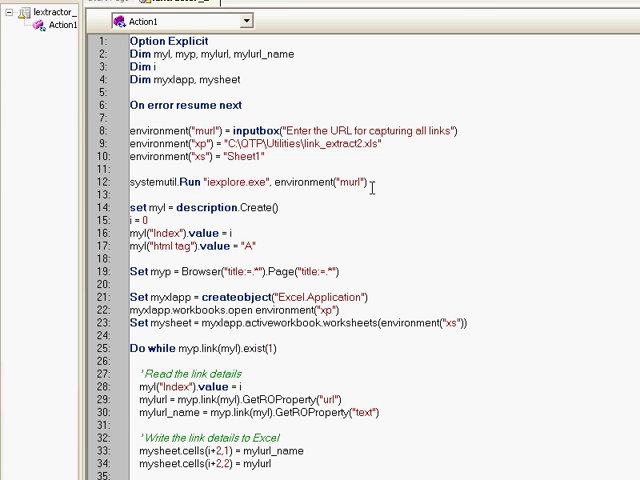
pyautogui.moveTo(358, 220)
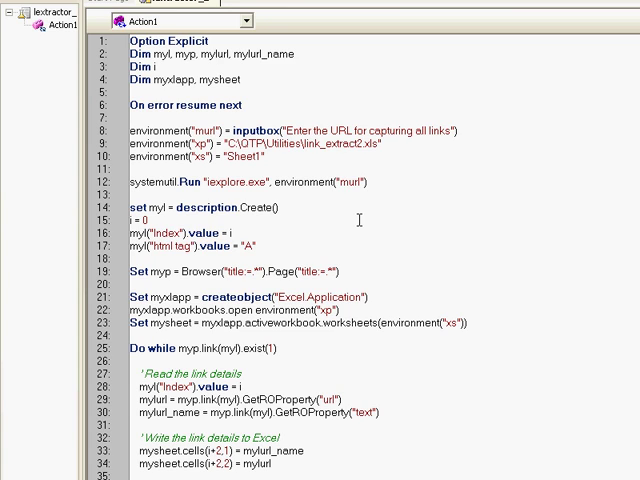
pyautogui.moveTo(322, 210)
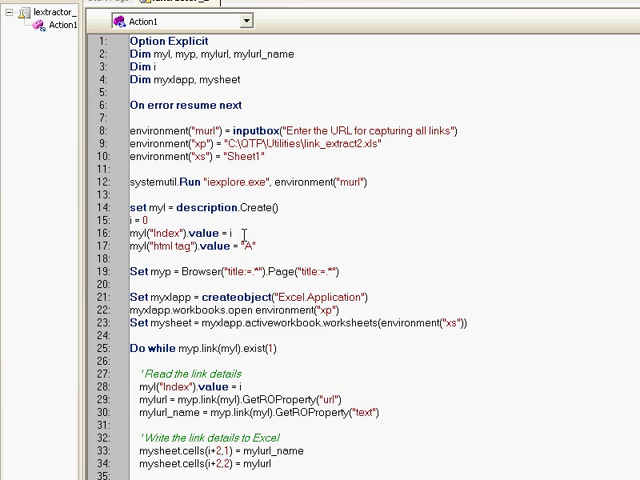
pyautogui.moveTo(186, 228)
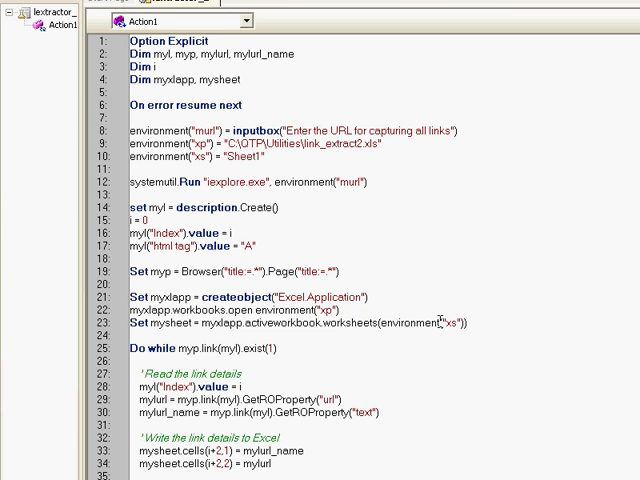
# Scroll through the script's cleanup lines before returning to the empty Excel workbook.
pyautogui.scroll(-3)
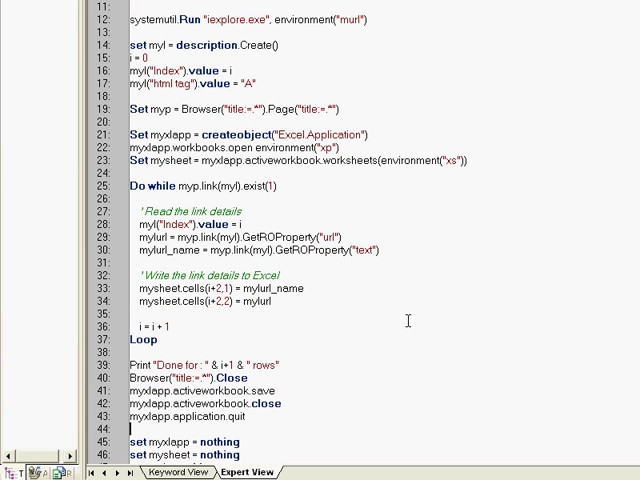
pyautogui.scroll(-3)
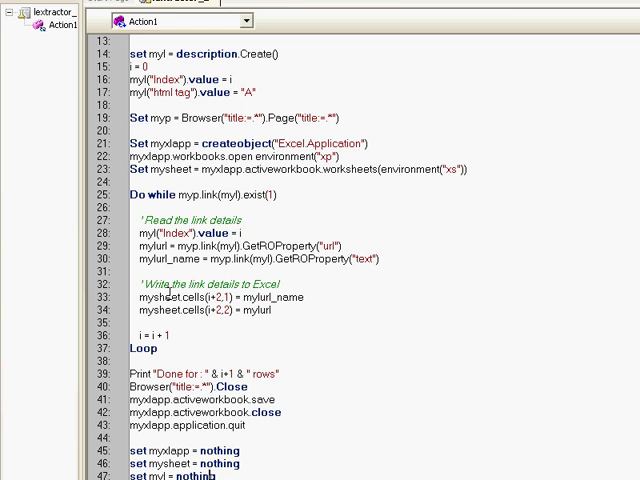
pyautogui.moveTo(412, 170)
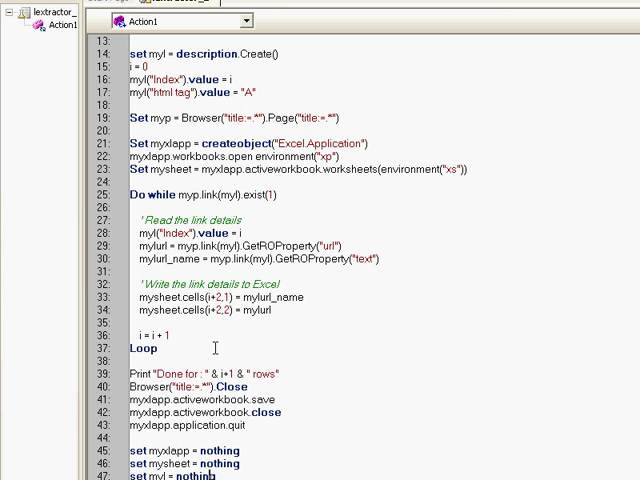
pyautogui.scroll(-3)
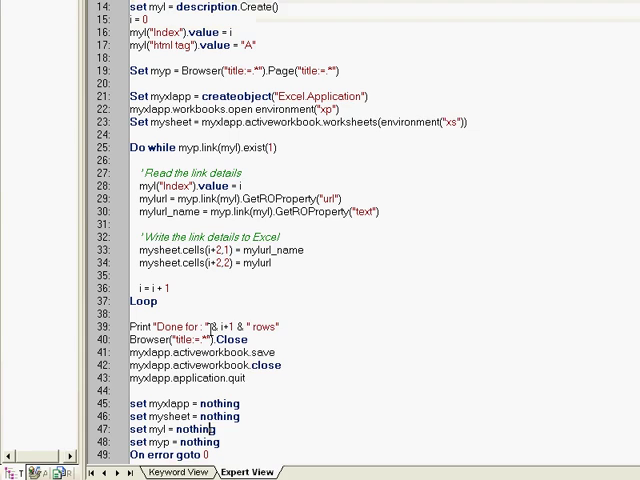
pyautogui.scroll(3)
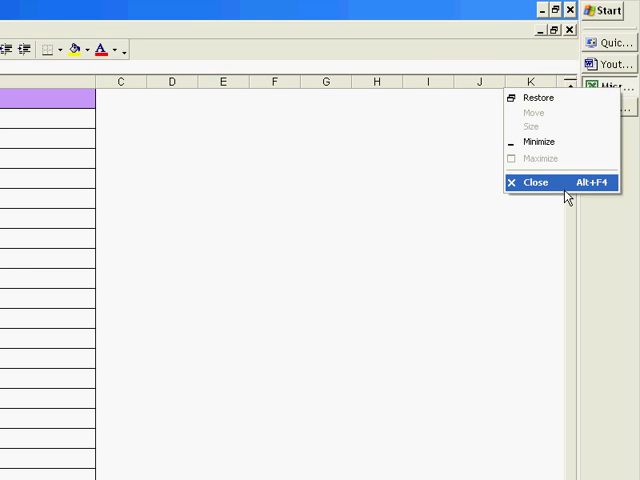
# Close the empty Excel workbook and run the link-extraction test from the QTP toolbar.
pyautogui.click(536, 182)
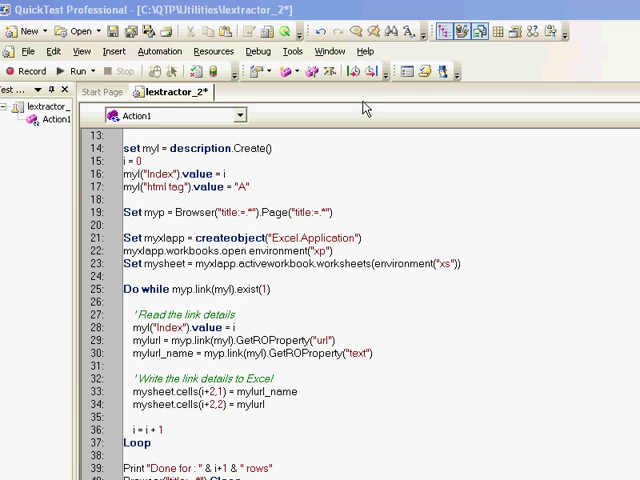
pyautogui.click(264, 52)
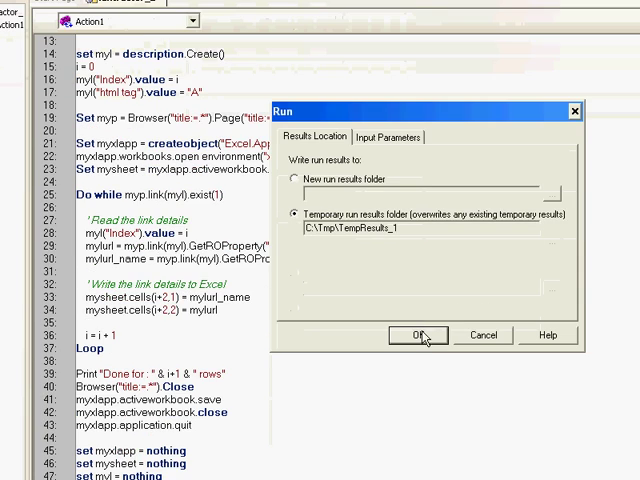
pyautogui.moveTo(484, 336)
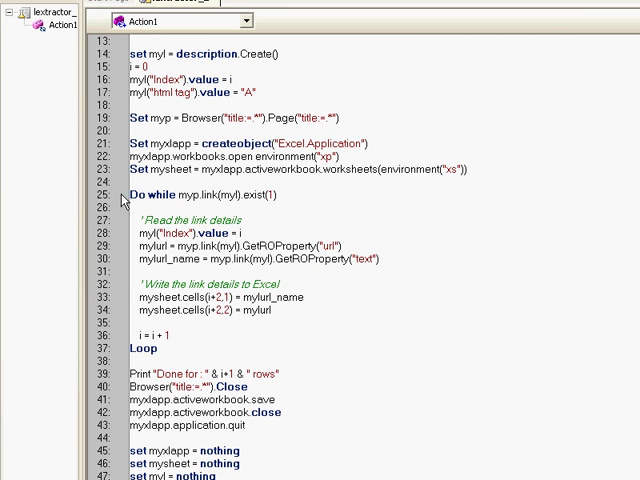
pyautogui.click(200, 196)
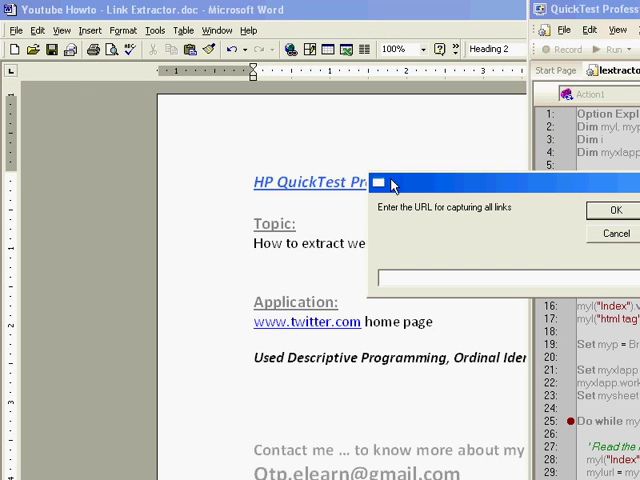
pyautogui.moveTo(444, 240)
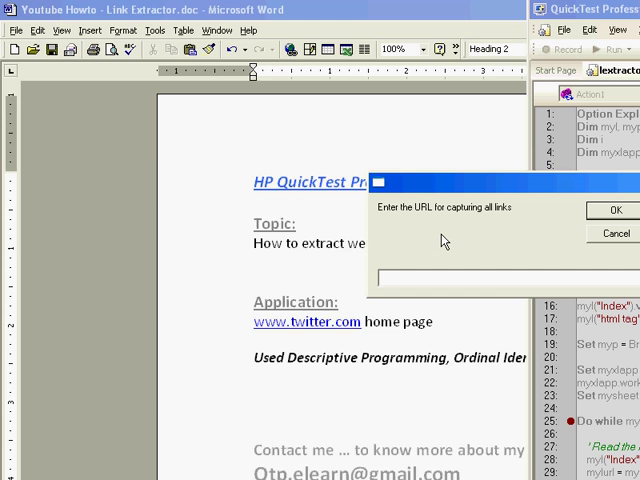
# Enter the Twitter homepage address in the 'Enter the URL for capturing all links' prompt.
pyautogui.write('tw')
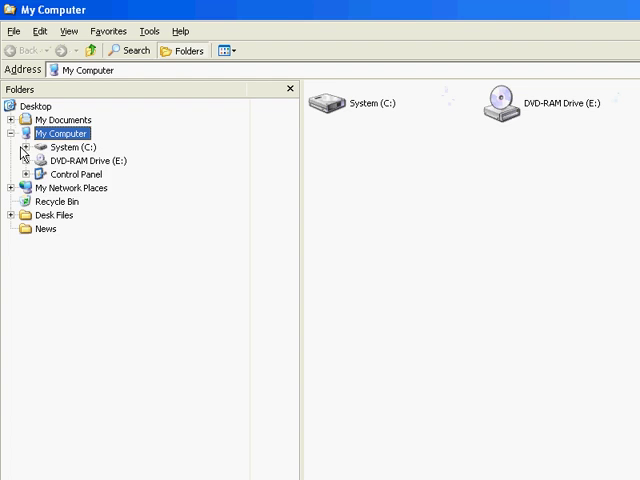
# Browse the System (C:) drive to locate link_extract2.xls.
pyautogui.click(28, 148)
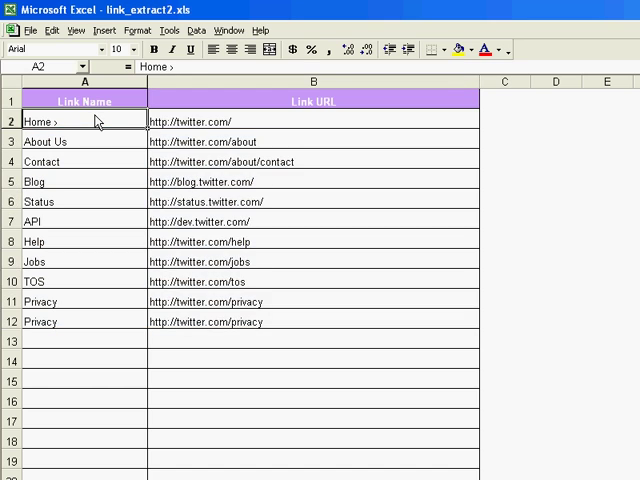
# Check the captured URLs in cells B2 and B3 for the Home and About Us links.
pyautogui.click(314, 120)
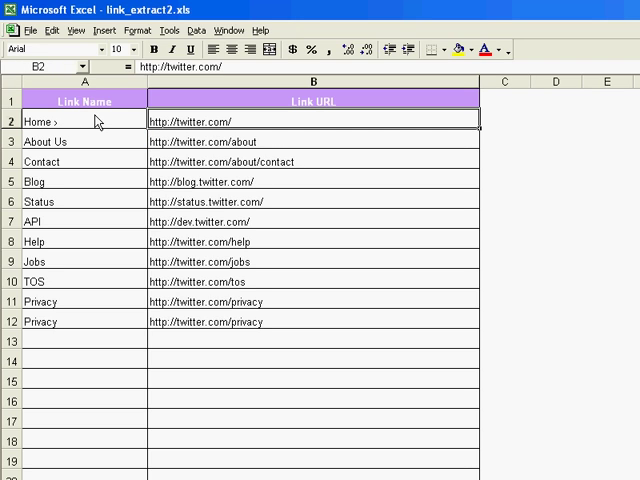
pyautogui.click(312, 140)
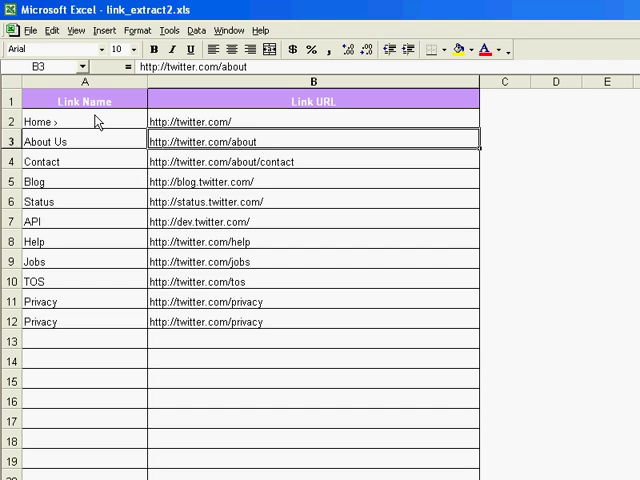
pyautogui.moveTo(218, 192)
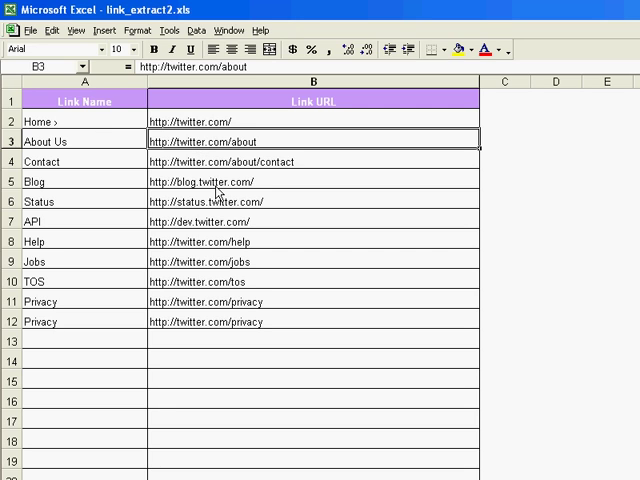
pyautogui.moveTo(192, 128)
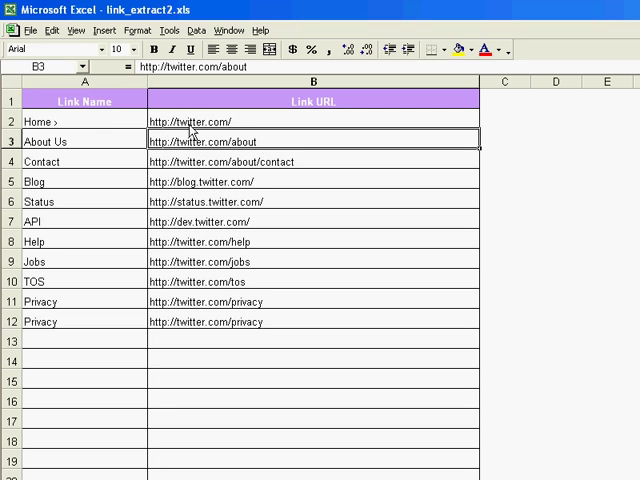
pyautogui.moveTo(242, 130)
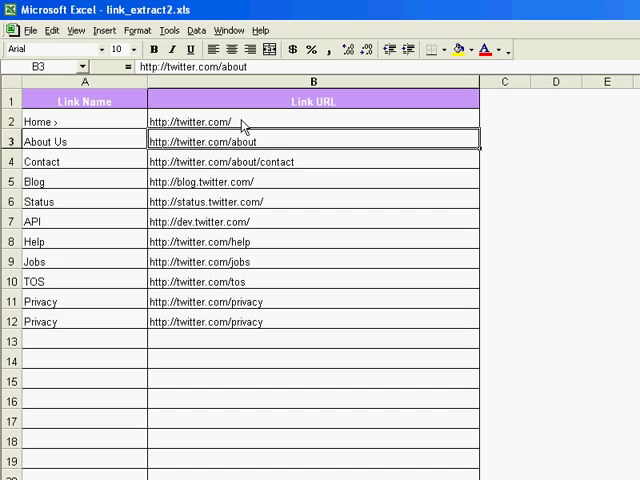
pyautogui.moveTo(222, 122)
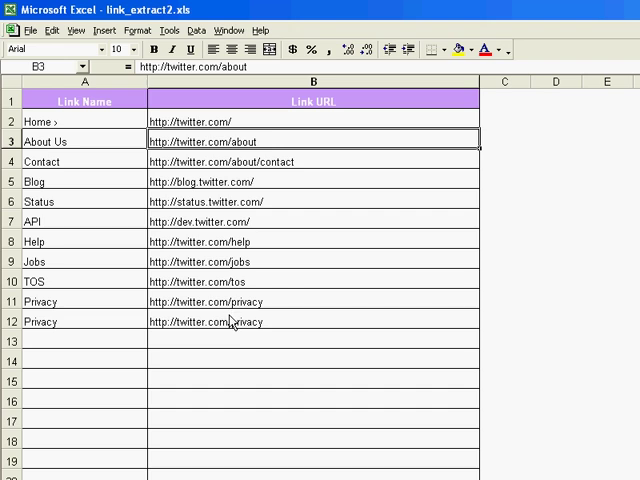
pyautogui.moveTo(206, 122)
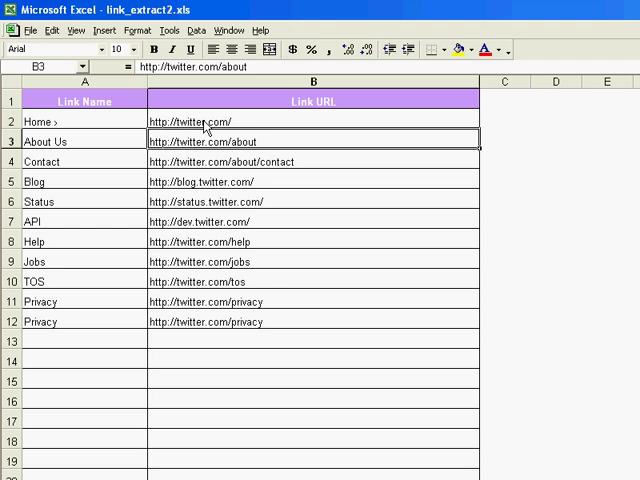
pyautogui.moveTo(208, 126)
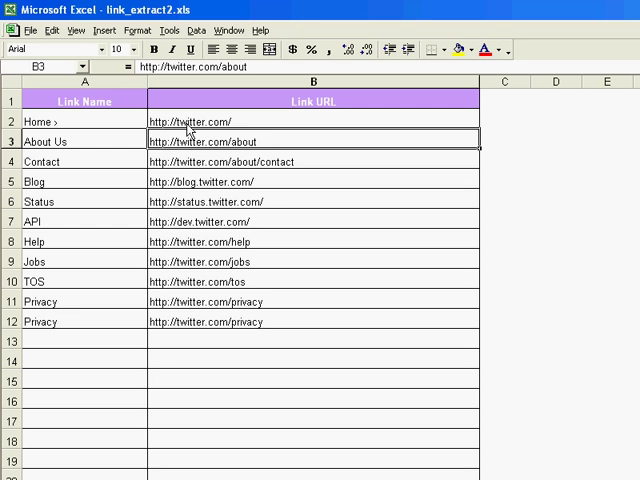
pyautogui.moveTo(232, 126)
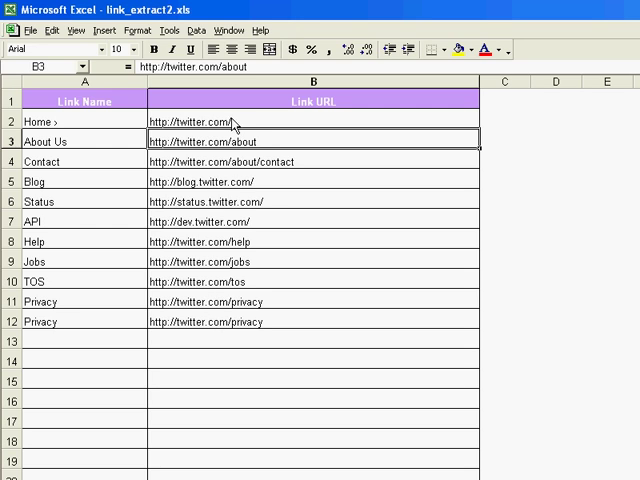